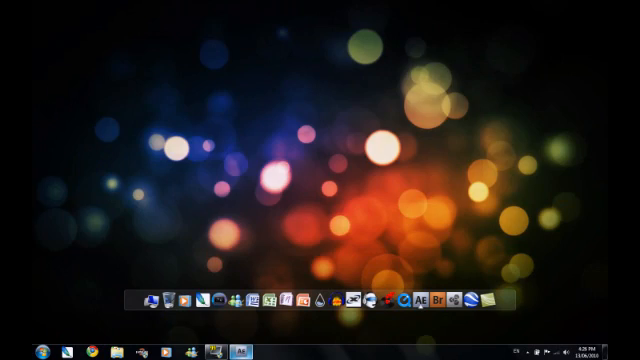
# Launch Adobe After Effects CS4 from the desktop dock icon.
pyautogui.click(428, 294)
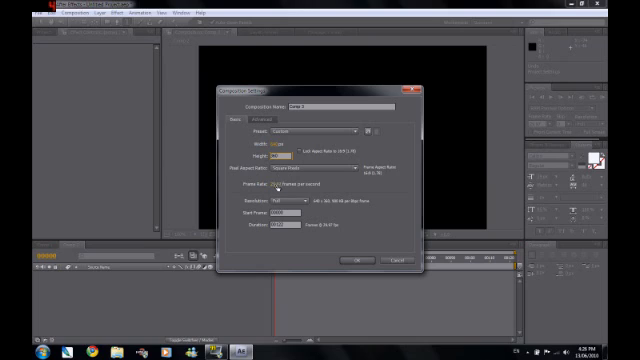
# Confirm the Composition Settings to create Comp 3.
pyautogui.click(357, 258)
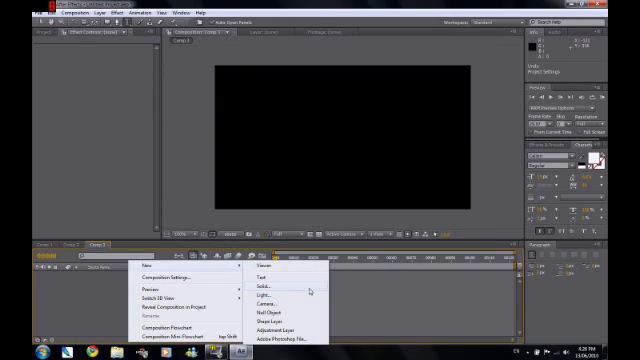
# Add a comp-sized black solid, Black Solid 2, to Comp 3.
pyautogui.click(274, 291)
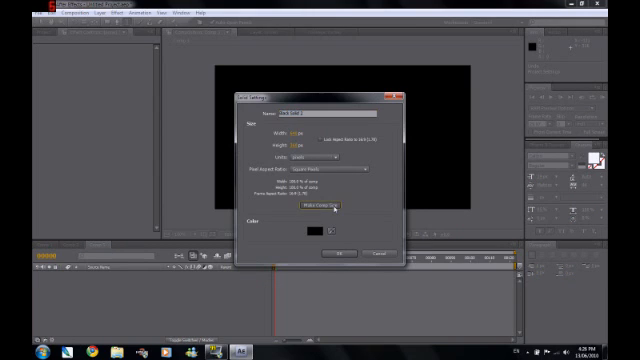
pyautogui.click(340, 252)
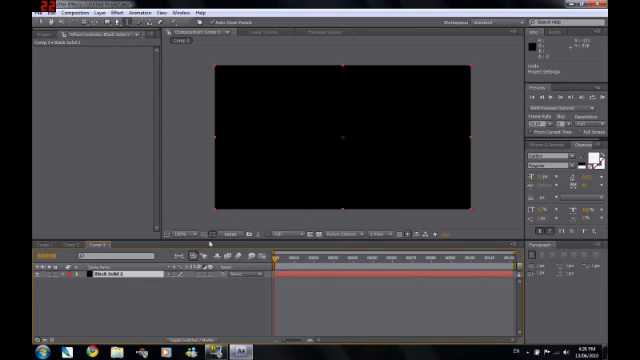
pyautogui.click(92, 12)
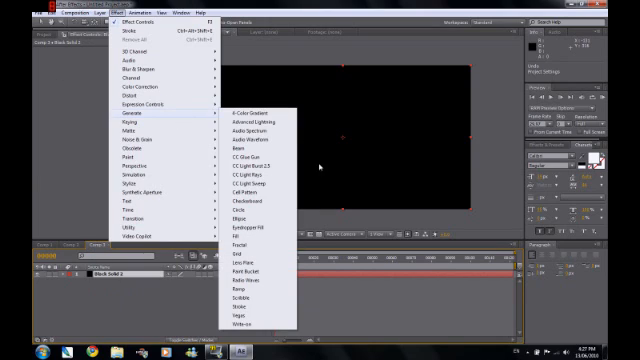
# Apply the Generate > Ramp effect to Black Solid 2 as a radial gradient.
pyautogui.click(246, 289)
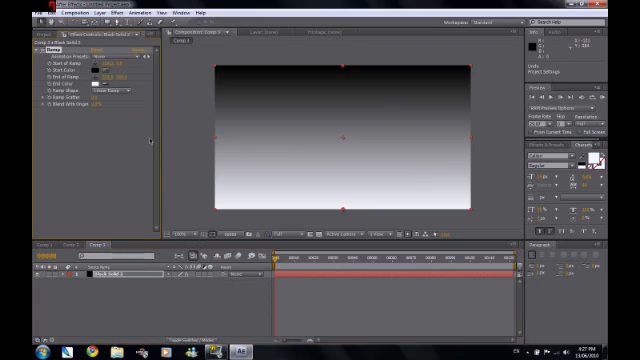
pyautogui.moveTo(337, 71)
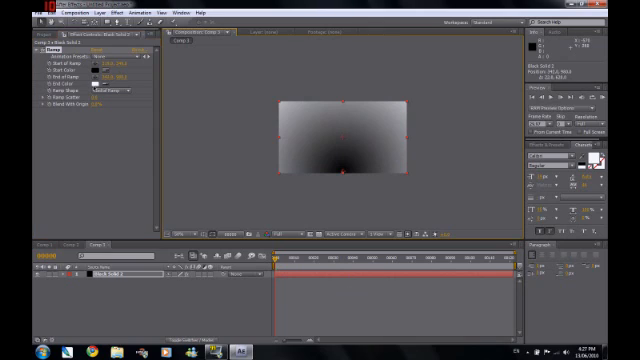
# Change the Ramp's Start Color and End Color to blue tones.
pyautogui.click(105, 57)
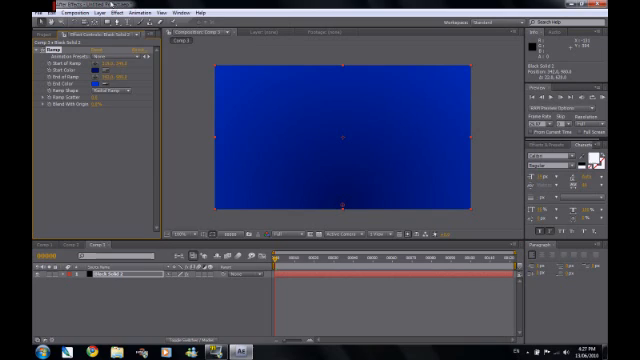
pyautogui.click(98, 10)
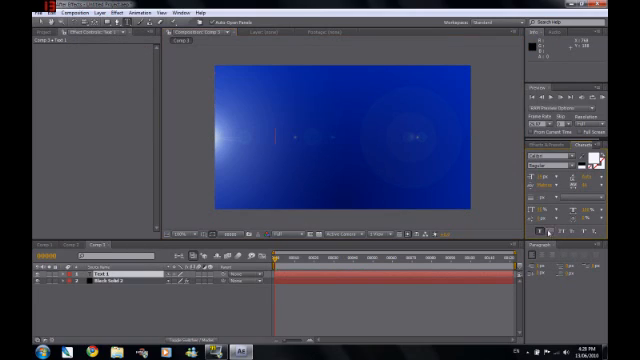
# Type the title 'thephaze3' into a text layer in Comp 3.
pyautogui.write('a')
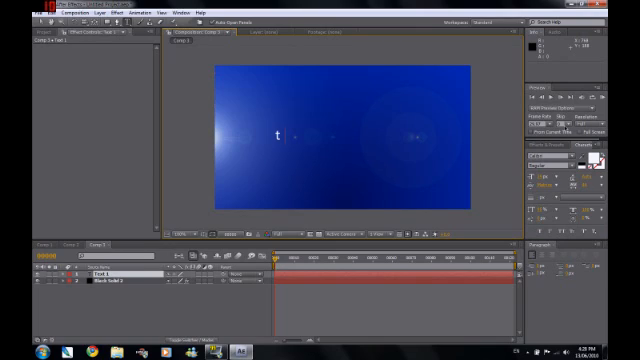
pyautogui.write('hep')
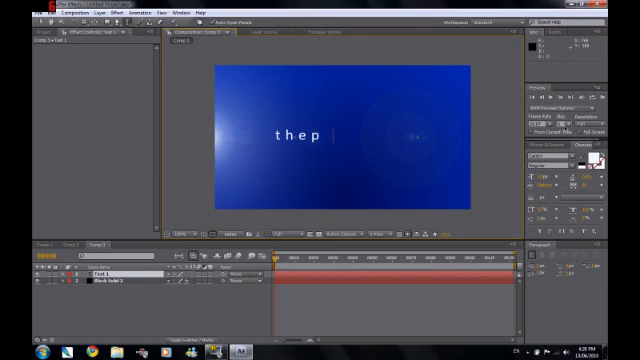
pyautogui.write('h')
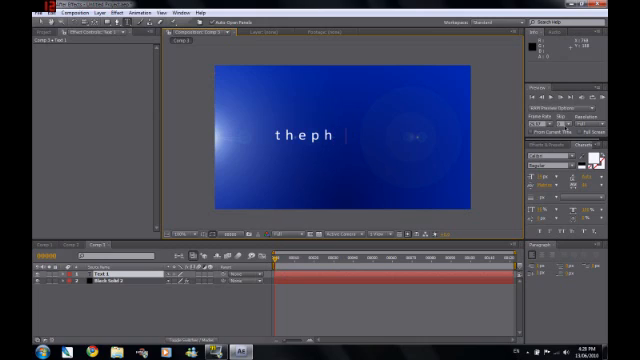
pyautogui.write('aze3')
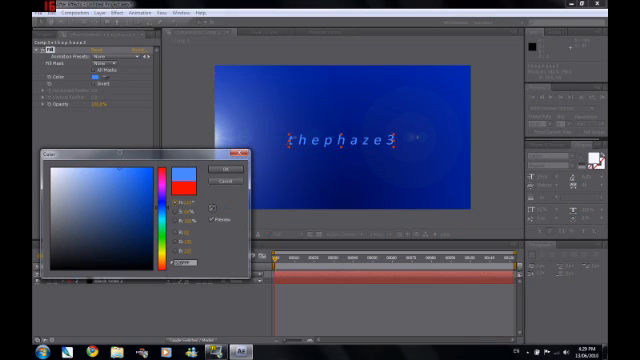
# Apply a Fill effect to the title layer with a light blue colour.
pyautogui.click(129, 11)
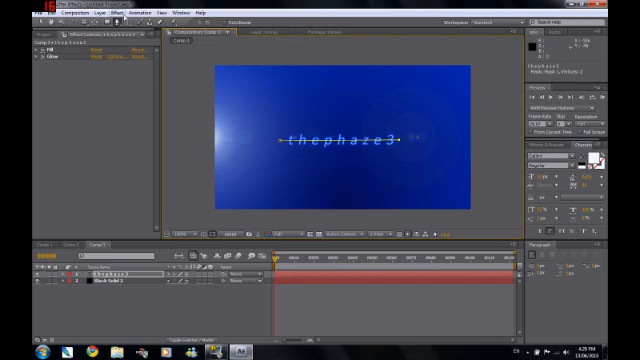
# Apply the Stylize > Glow effect to the thephaze3 text layer.
pyautogui.click(110, 11)
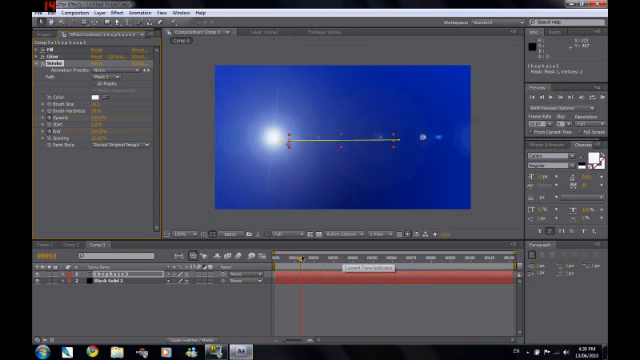
# Scrub the time indicator to preview the lens flare sweeping across the title.
pyautogui.moveTo(300, 258); pyautogui.dragTo(345, 258)
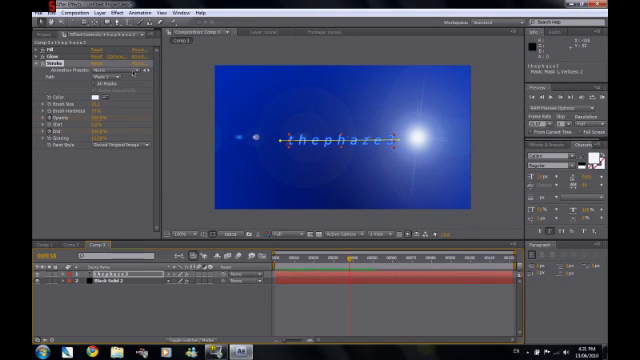
# Render the composition as an MPEG-4 movie saved to the Desktop.
pyautogui.click(16, 10)
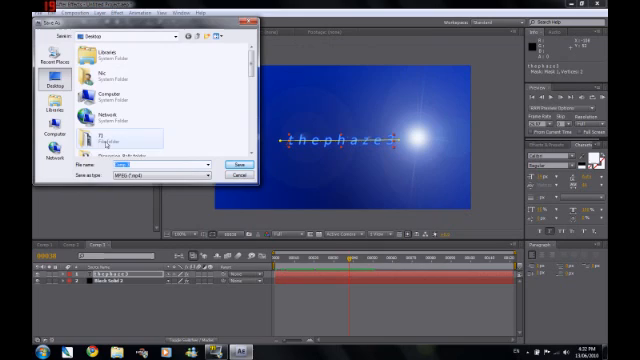
pyautogui.click(233, 161)
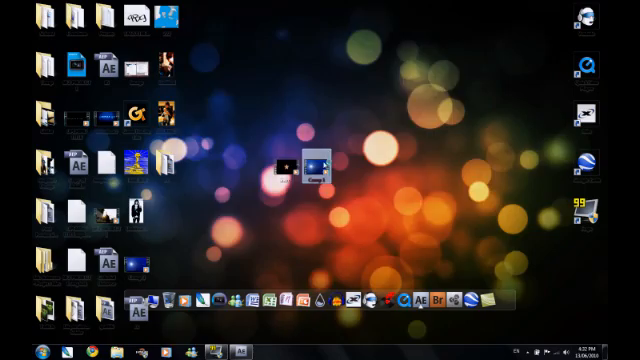
# Open the exported intro movie from the desktop in Windows Media Player.
pyautogui.doubleClick(308, 168)
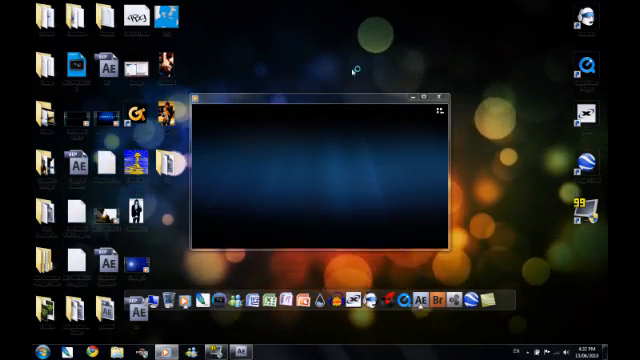